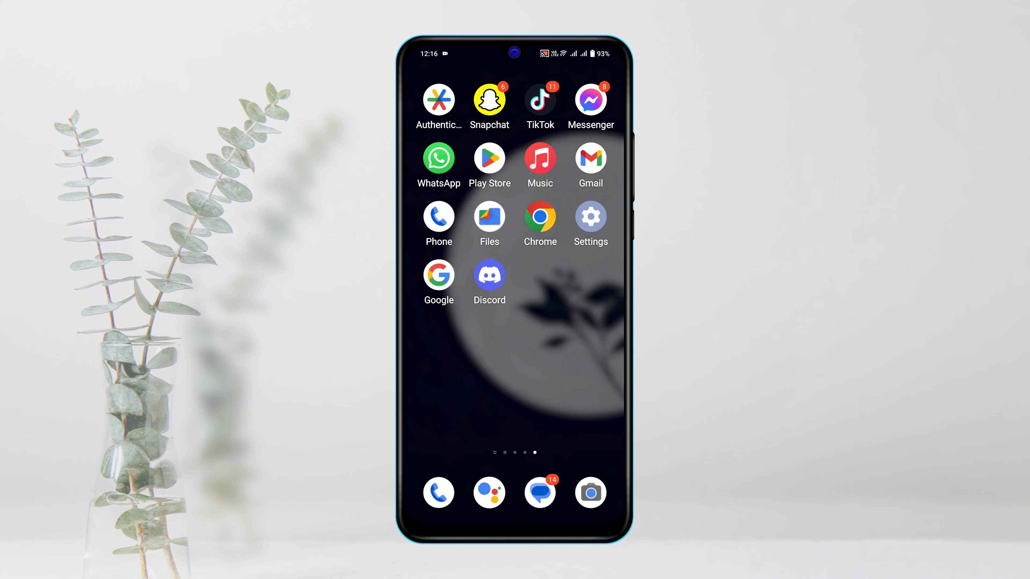
Launch the Discord app from the home screen.
click(489, 276)
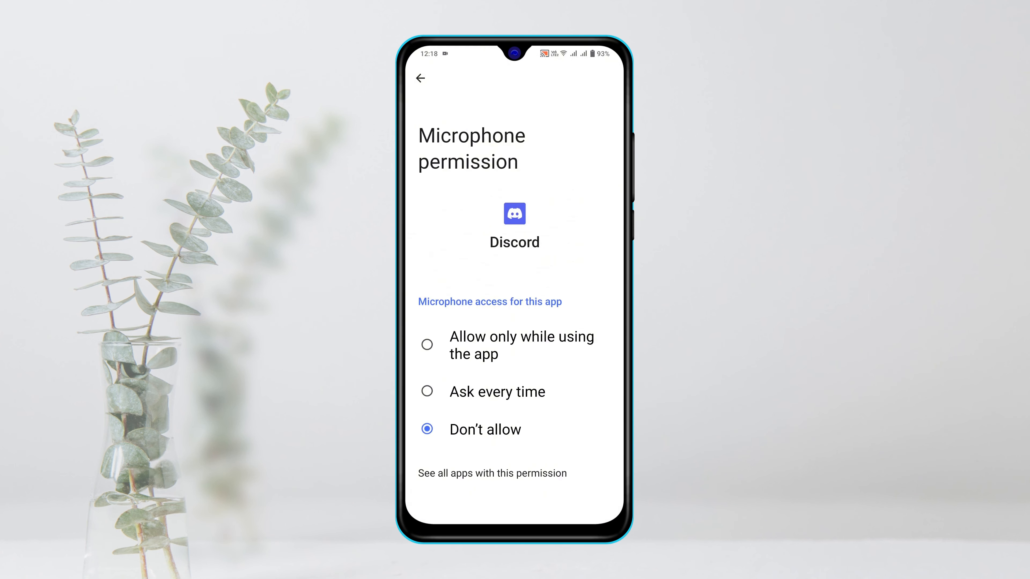
click(421, 79)
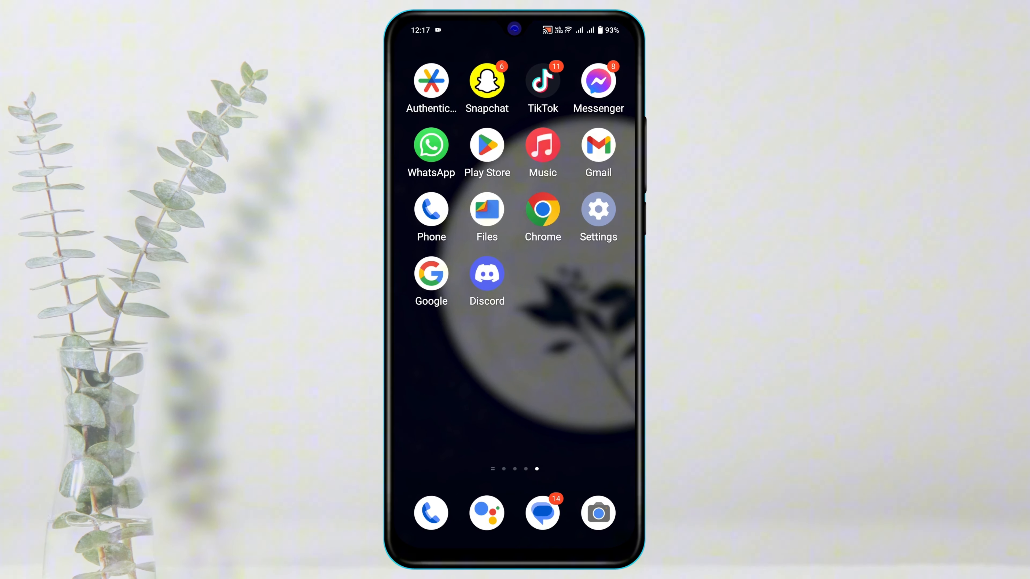
click(486, 274)
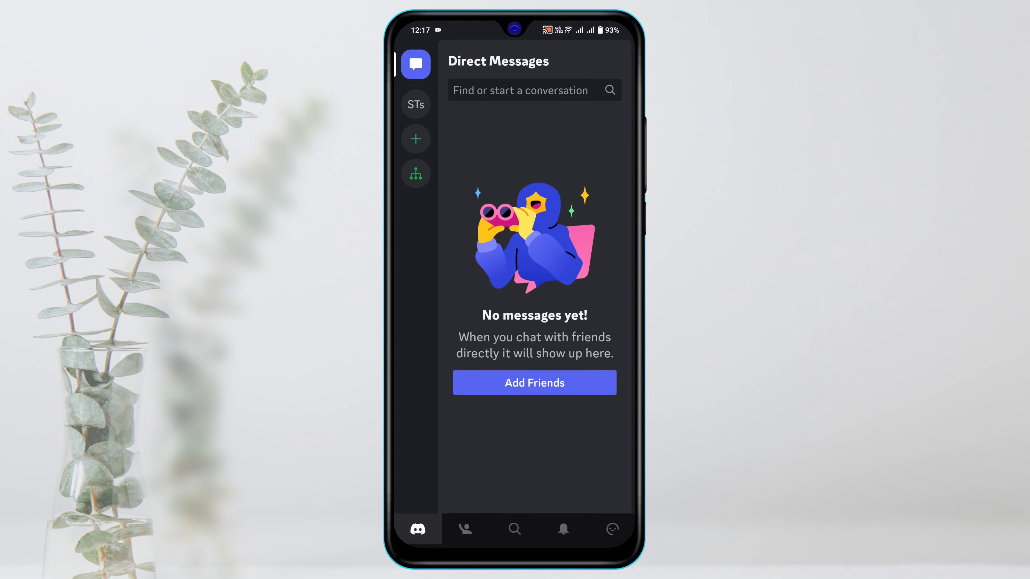
Go to the profile tab and reach the Voice page under App Settings.
click(611, 529)
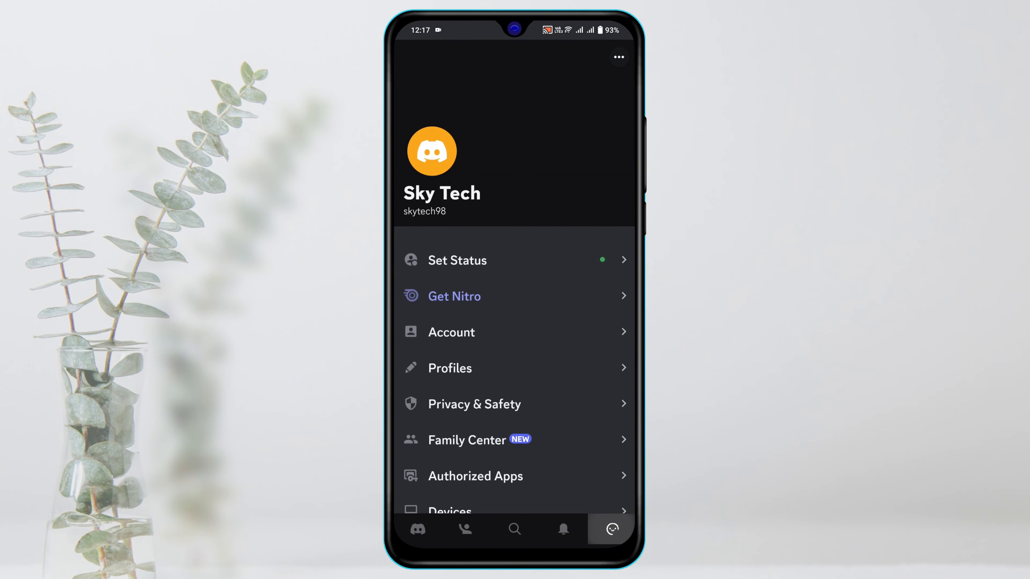
scroll(down, 3)
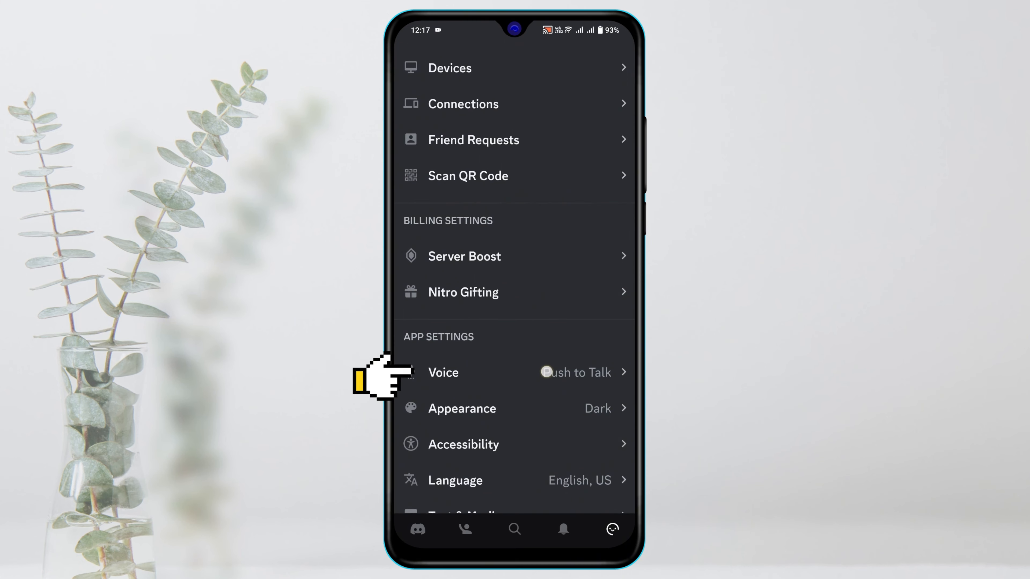
click(442, 373)
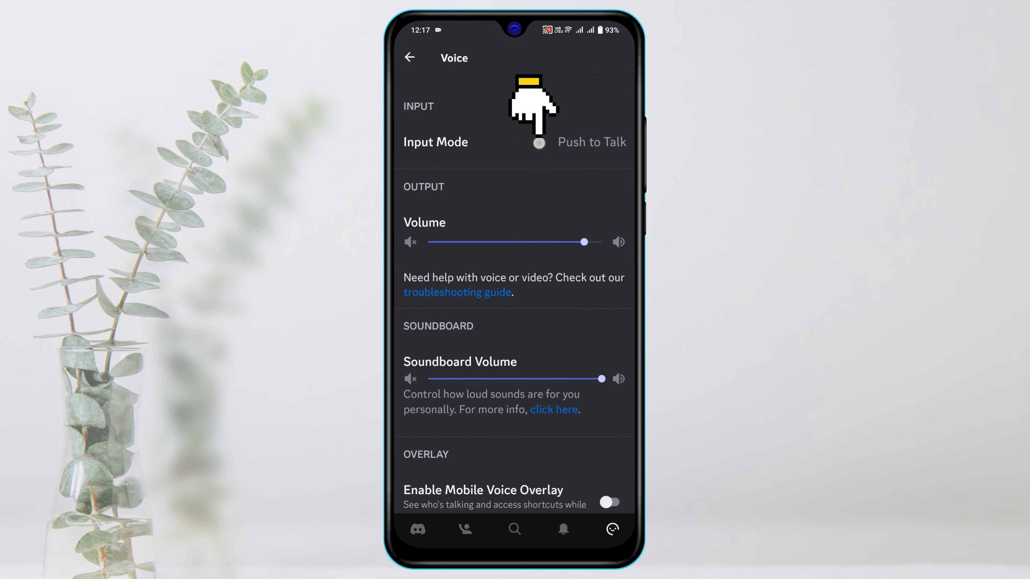
Set input mode to Voice Activity with Auto Sensitivity on, keeping output volume at full.
click(538, 142)
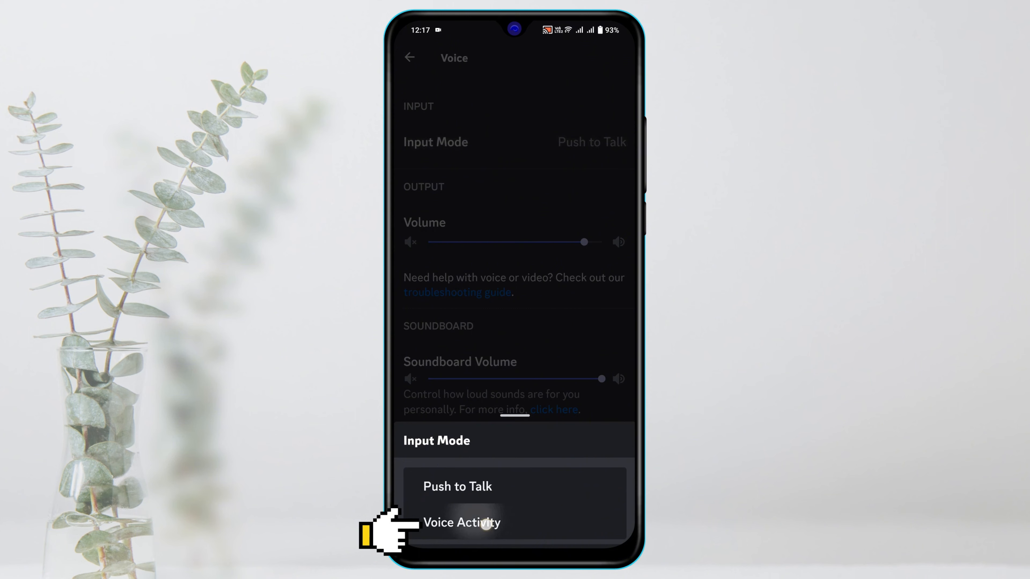
click(462, 522)
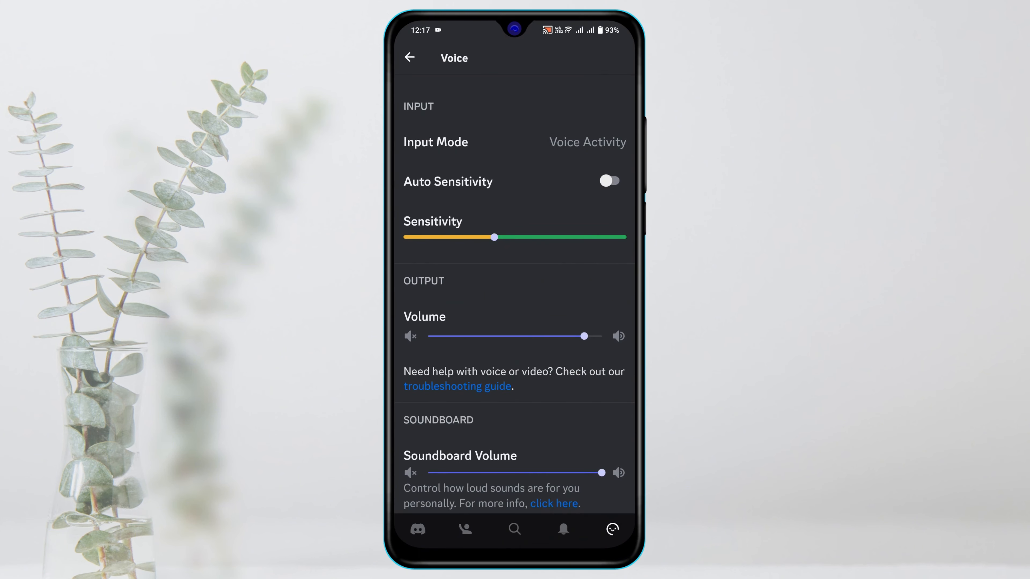
click(609, 180)
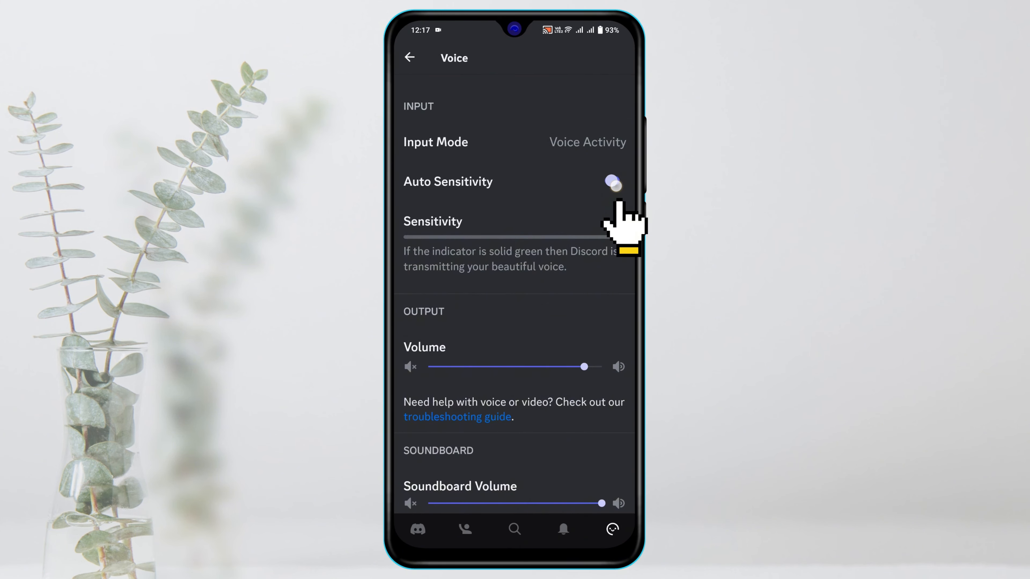
click(612, 181)
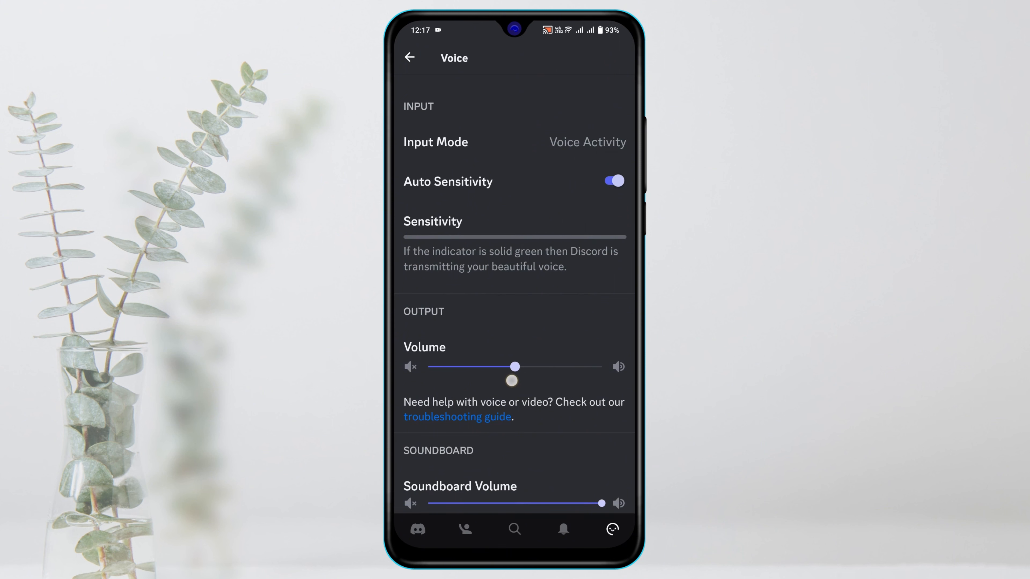
drag(515, 366, 592, 367)
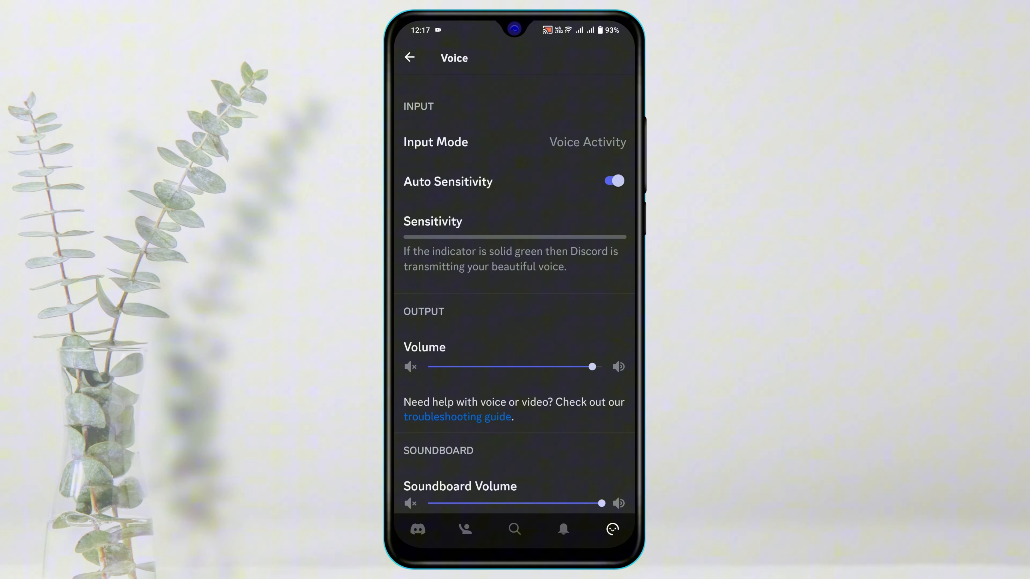
Switch on Enable Mobile Voice Overlay and switch off Echo Cancellation.
scroll(down, 3)
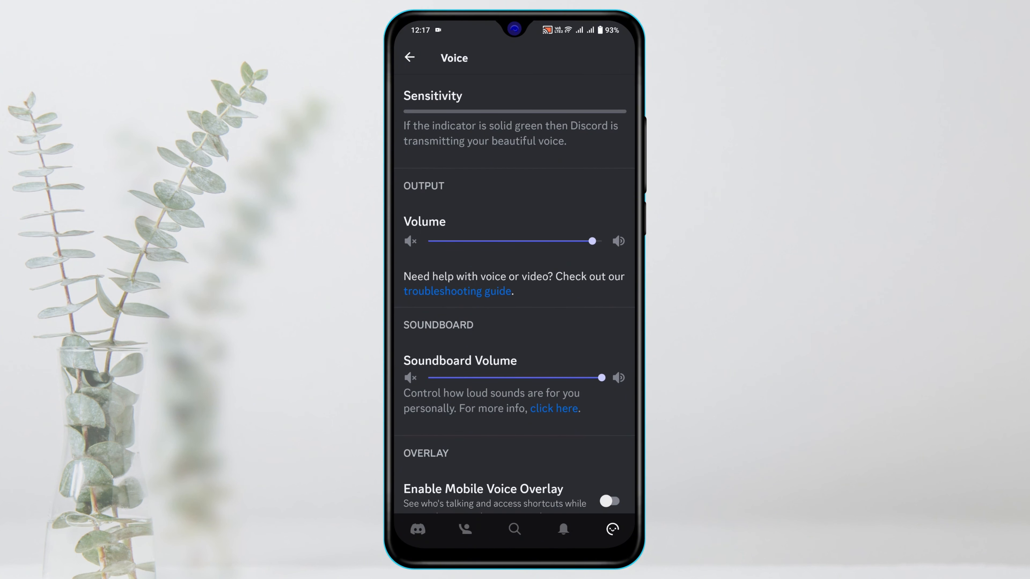
scroll(down, 3)
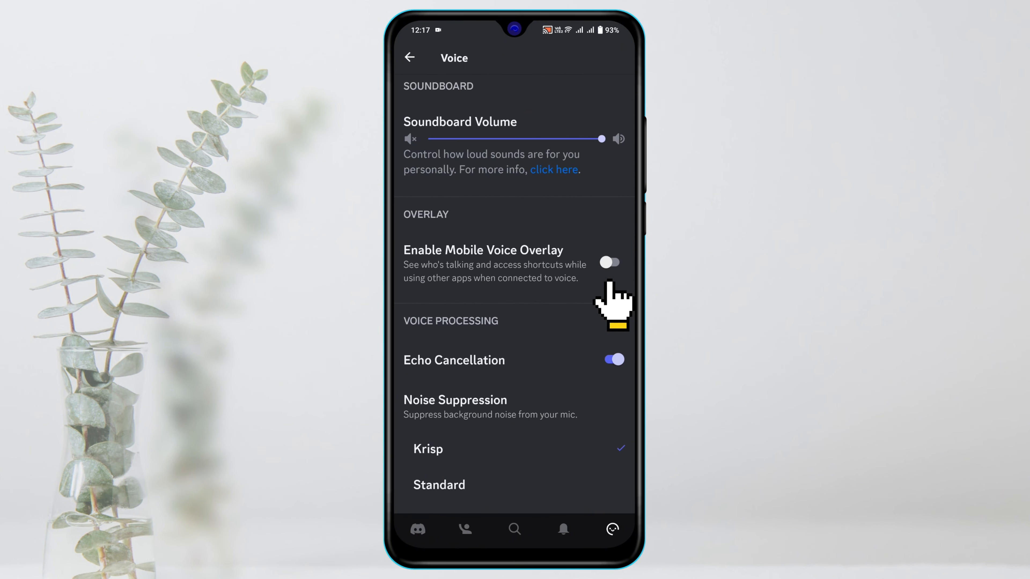
click(609, 262)
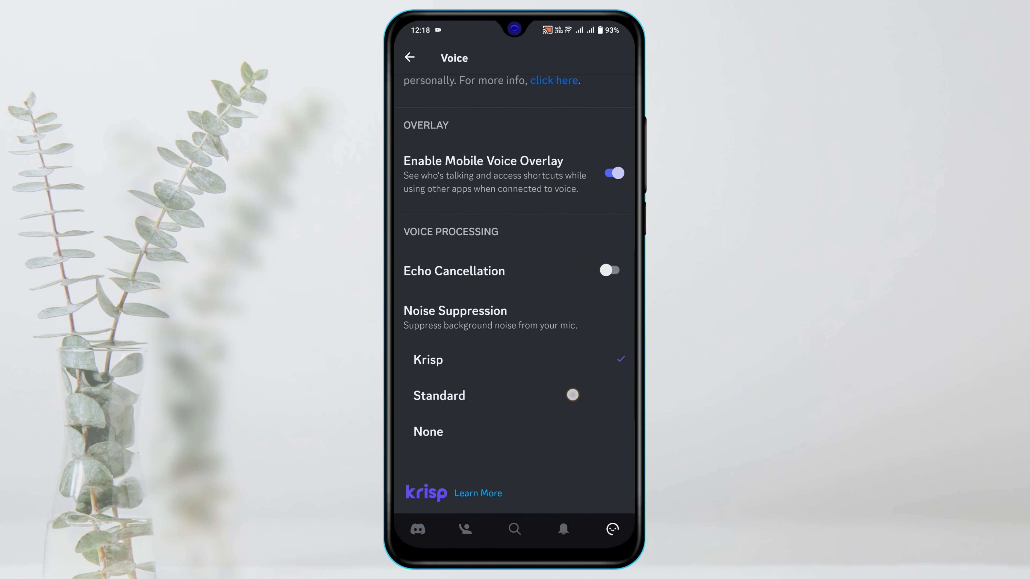
scroll(down, 3)
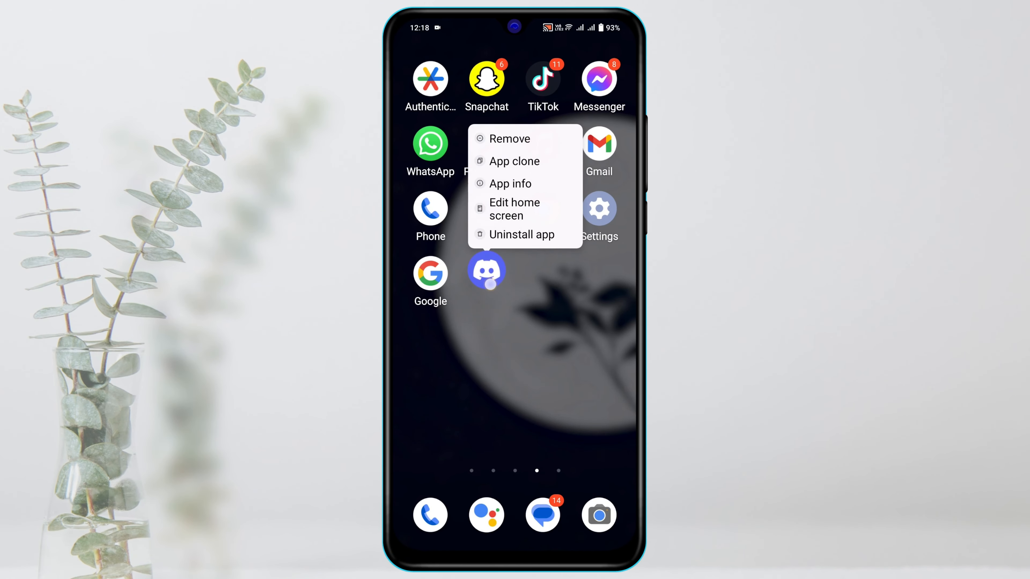
In Discord's App info permissions, set Microphone to Allow only while using the app.
click(510, 184)
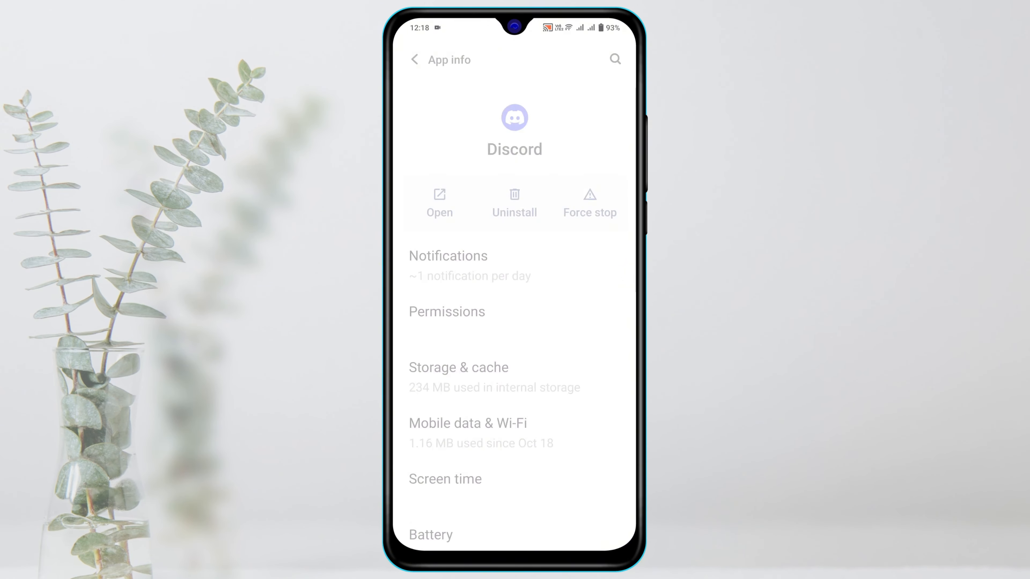
click(447, 311)
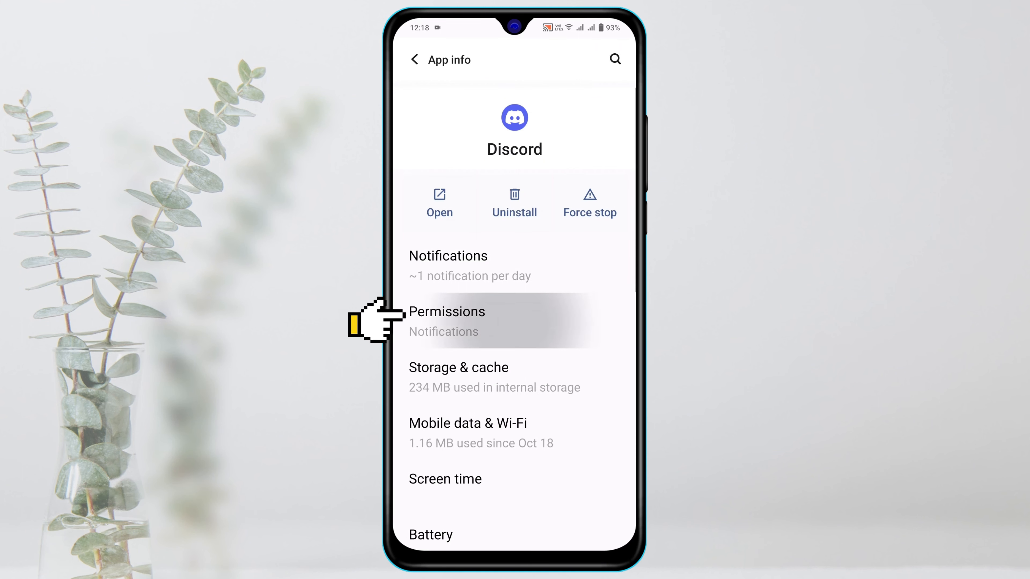
click(446, 322)
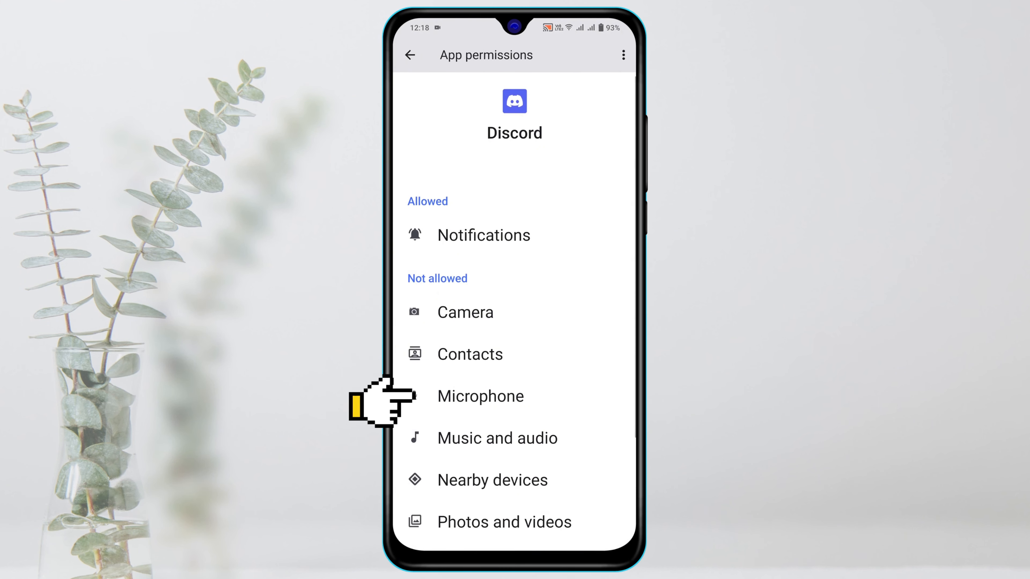
click(480, 395)
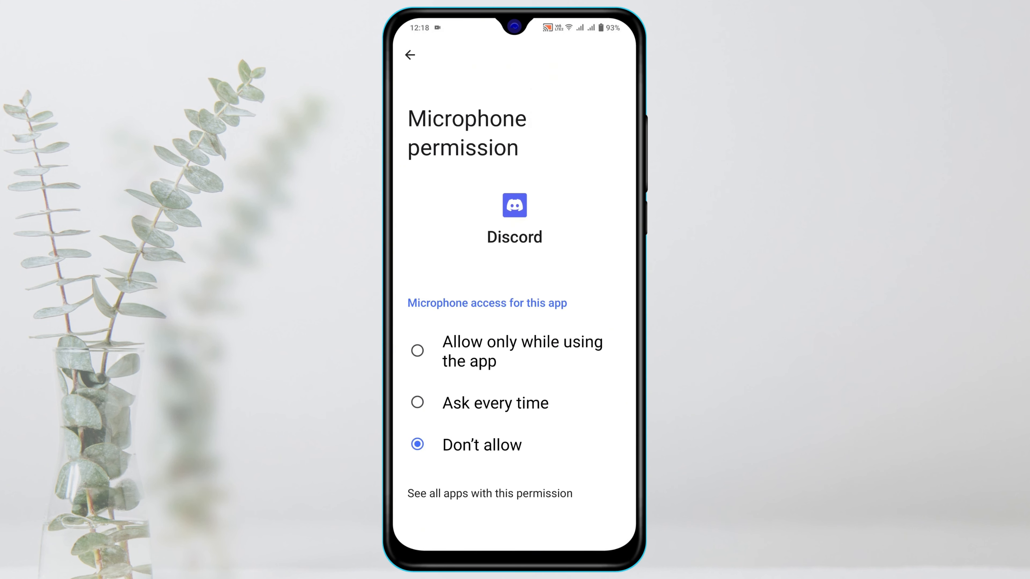
click(417, 350)
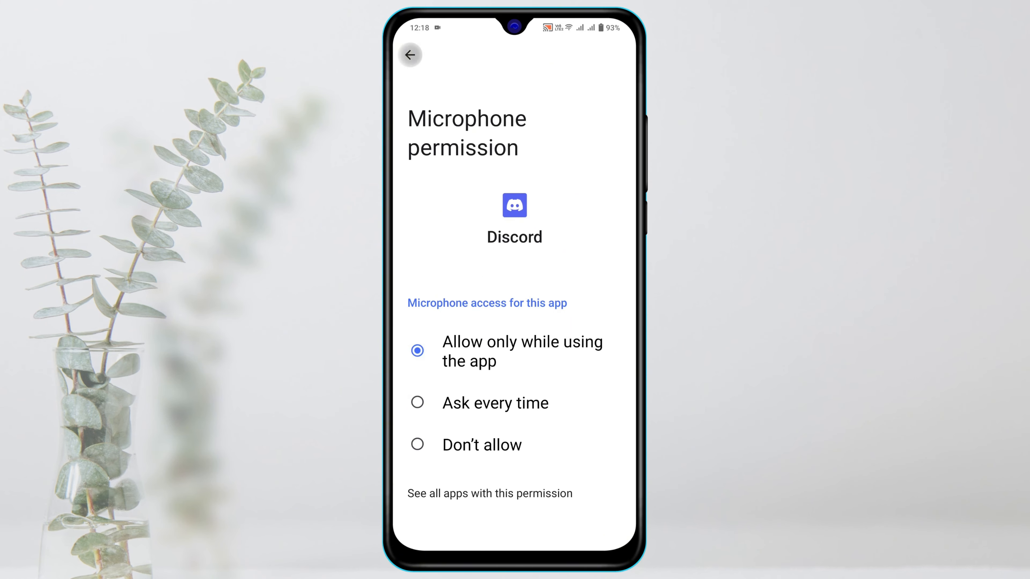